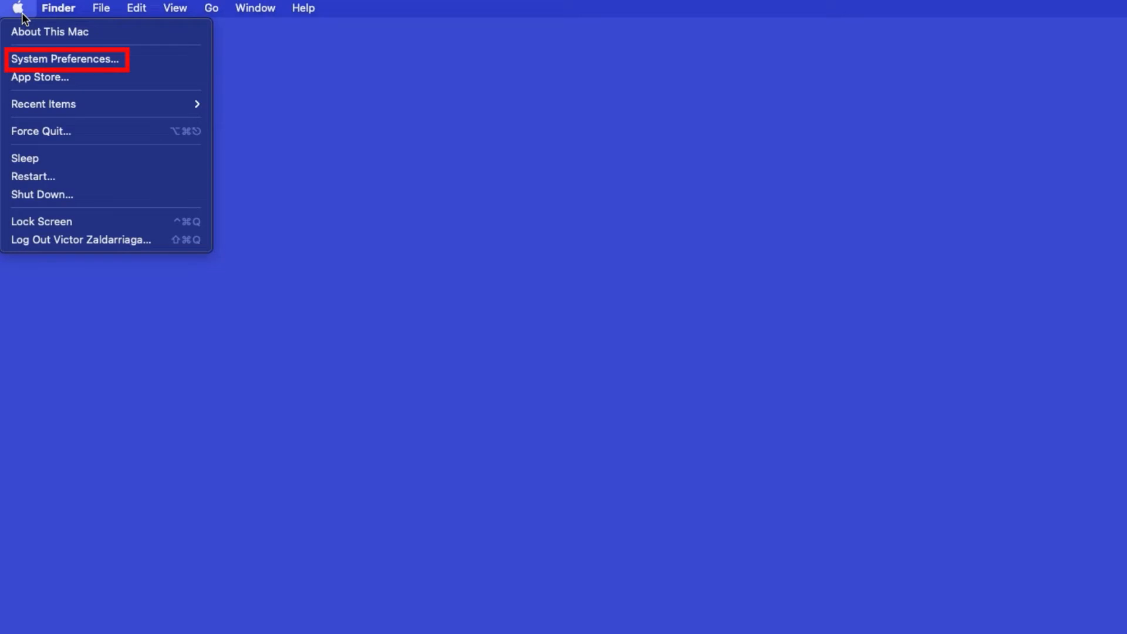
{"action": "mouse_move", "coordinate": [115, 61]}
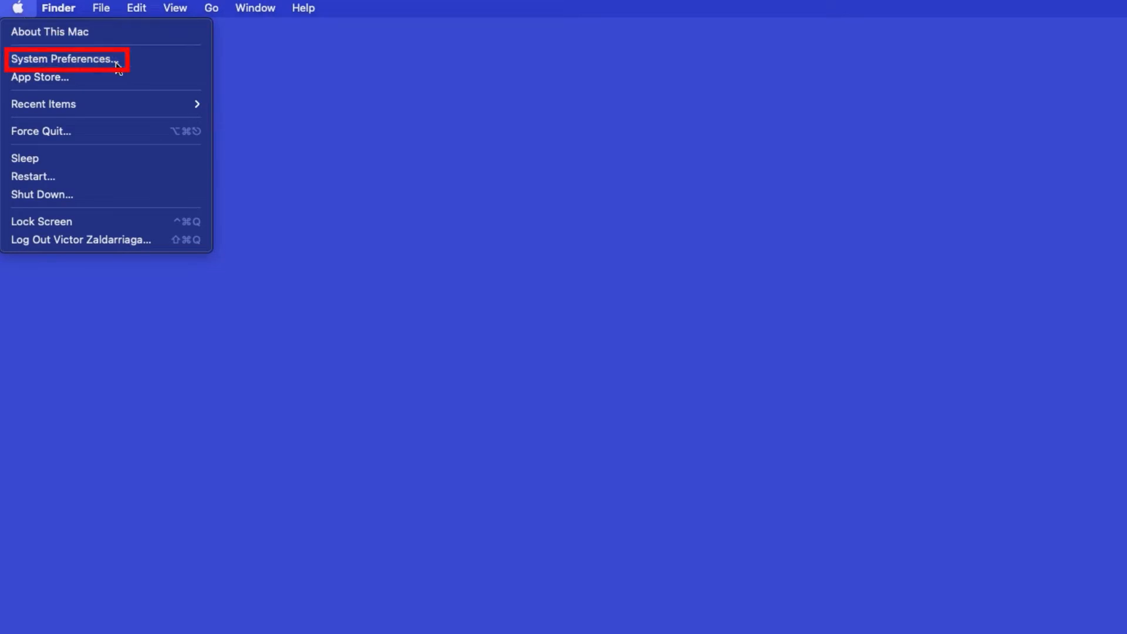
Open System Preferences from the Apple menu
{"action": "left_click", "coordinate": [65, 58]}
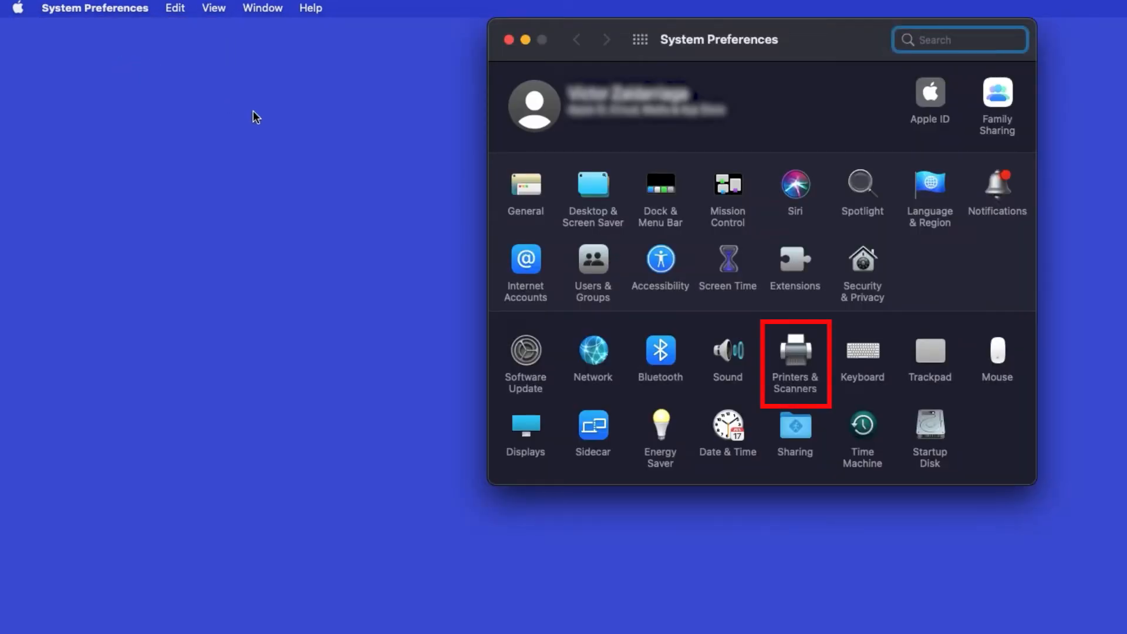
{"action": "mouse_move", "coordinate": [803, 362]}
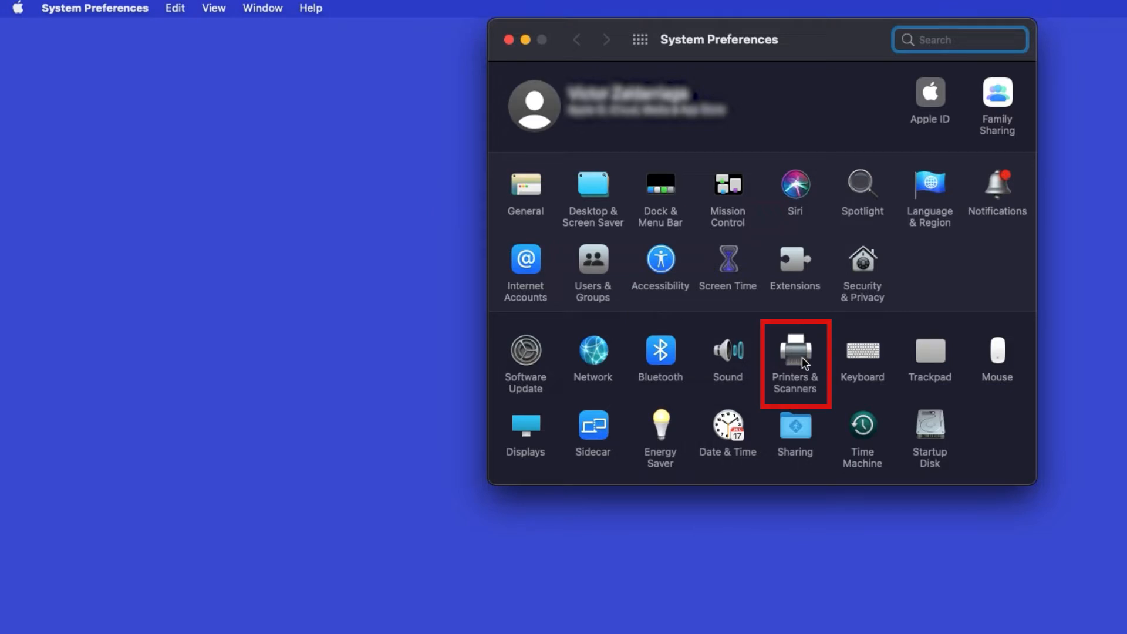
Go to Printers & Scanners and open the Add Printer window
{"action": "left_click", "coordinate": [795, 350]}
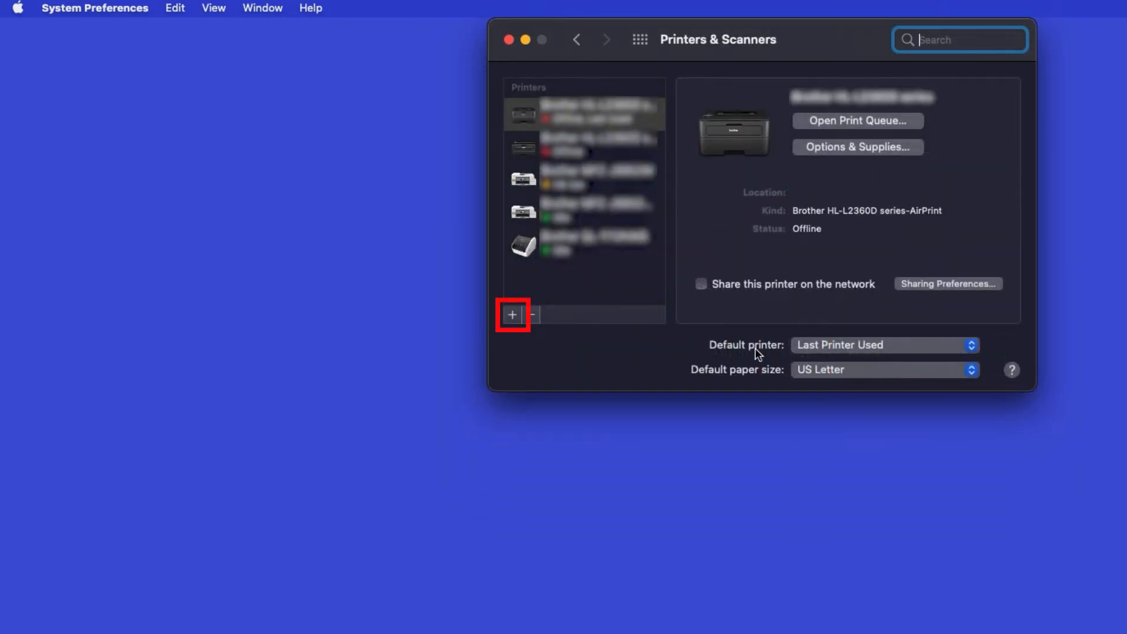
{"action": "mouse_move", "coordinate": [522, 323]}
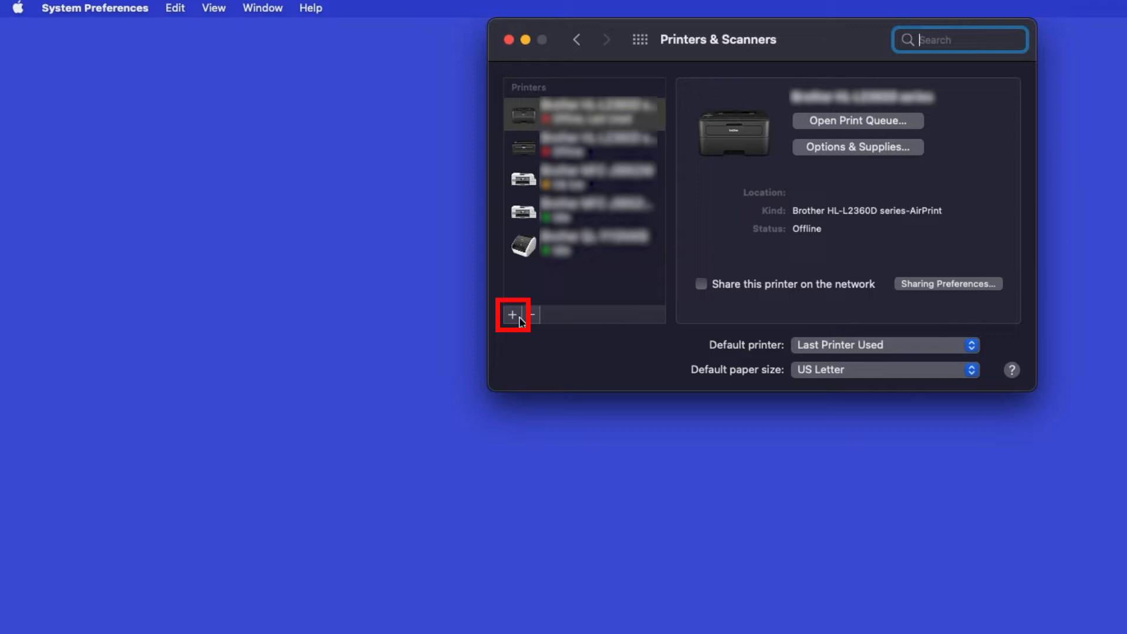
{"action": "left_click", "coordinate": [512, 314]}
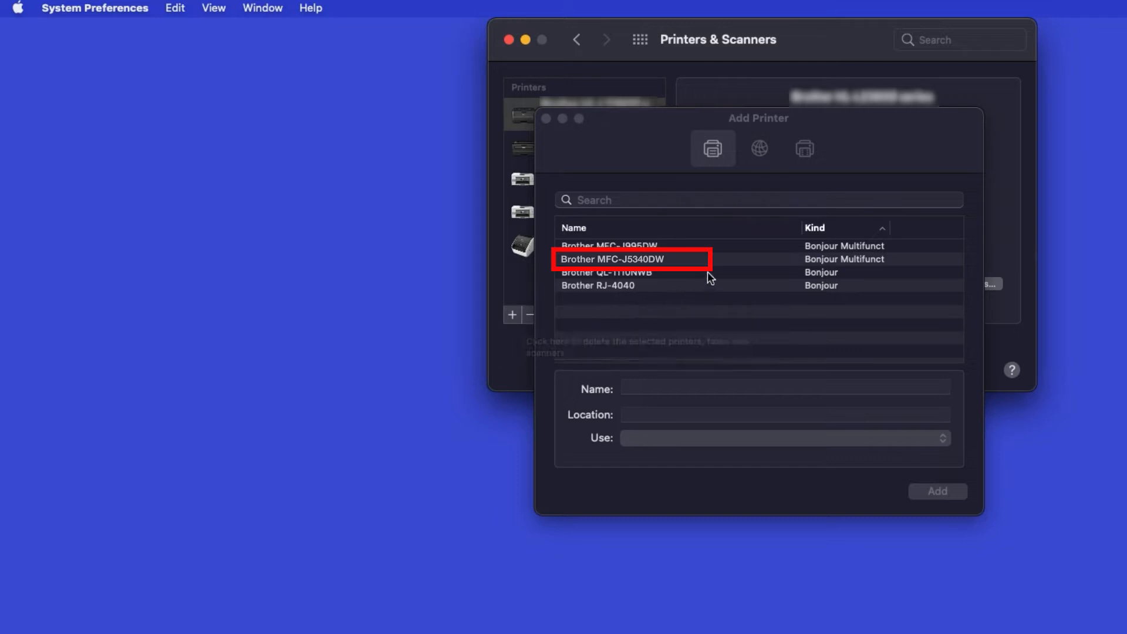
Add the Brother MFC-J5340DW from the nearby printers list
{"action": "left_click", "coordinate": [631, 259]}
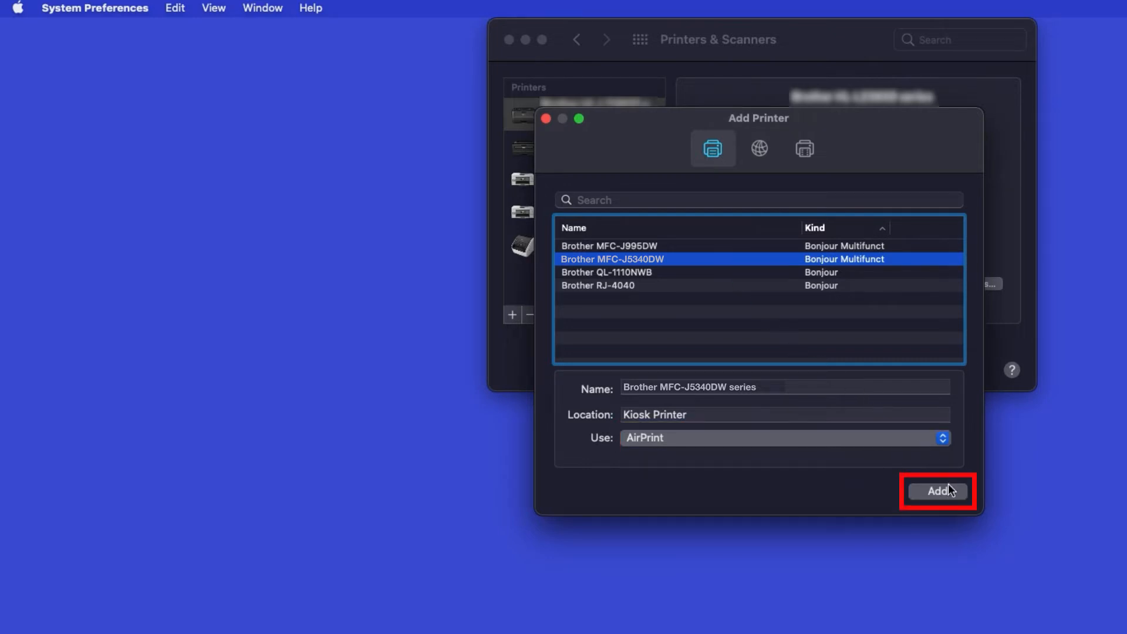
{"action": "left_click", "coordinate": [937, 491]}
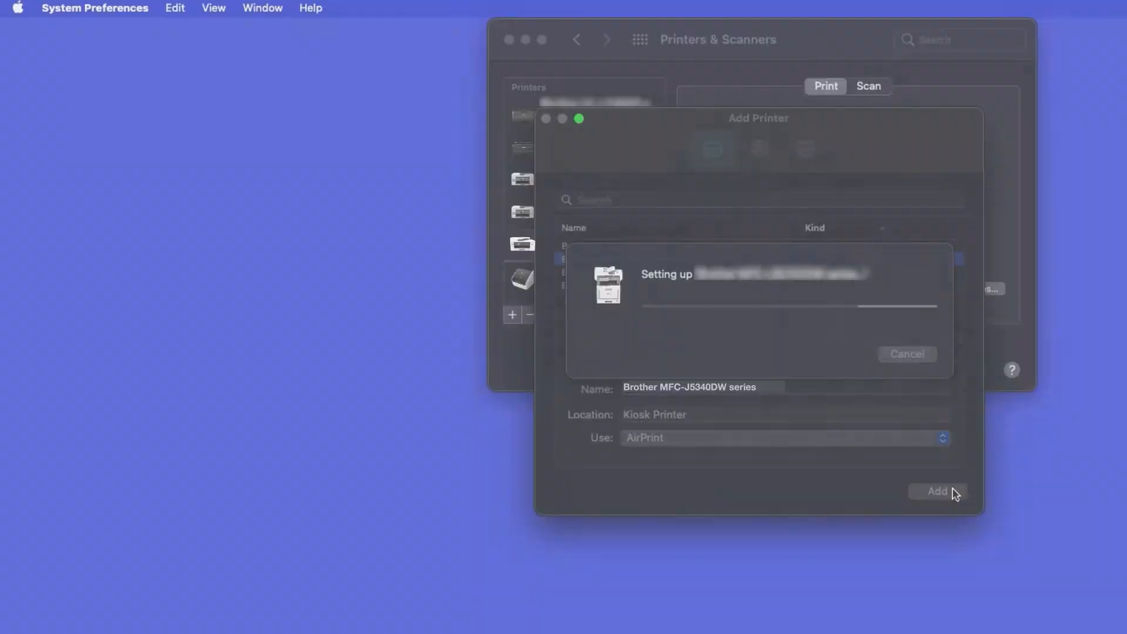
{"action": "left_click", "coordinate": [936, 491]}
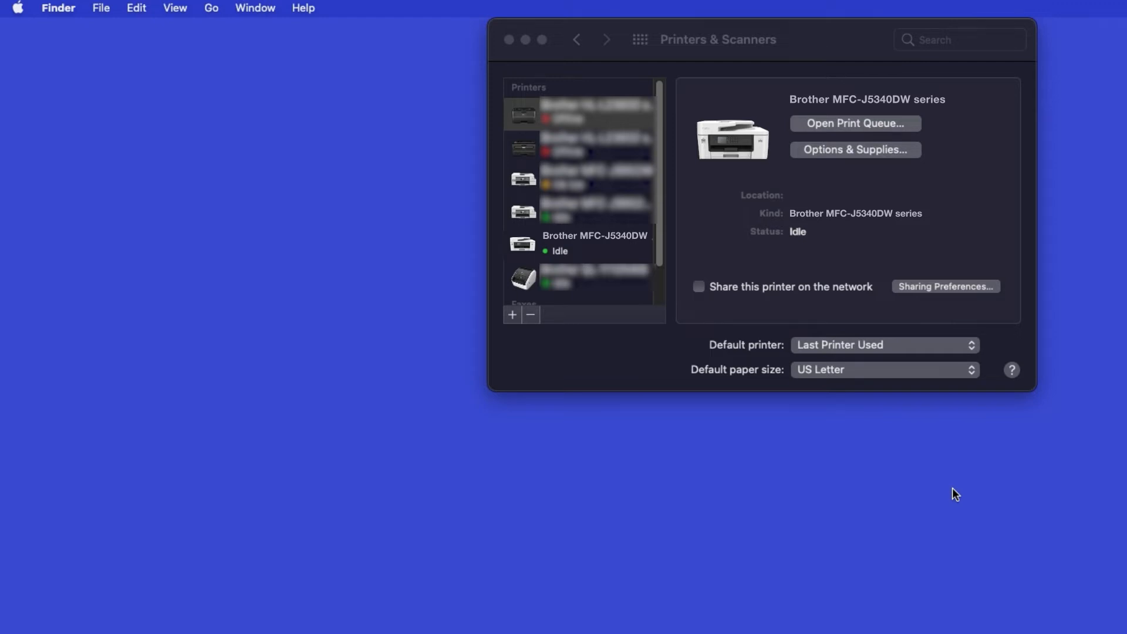
{"action": "mouse_move", "coordinate": [870, 451]}
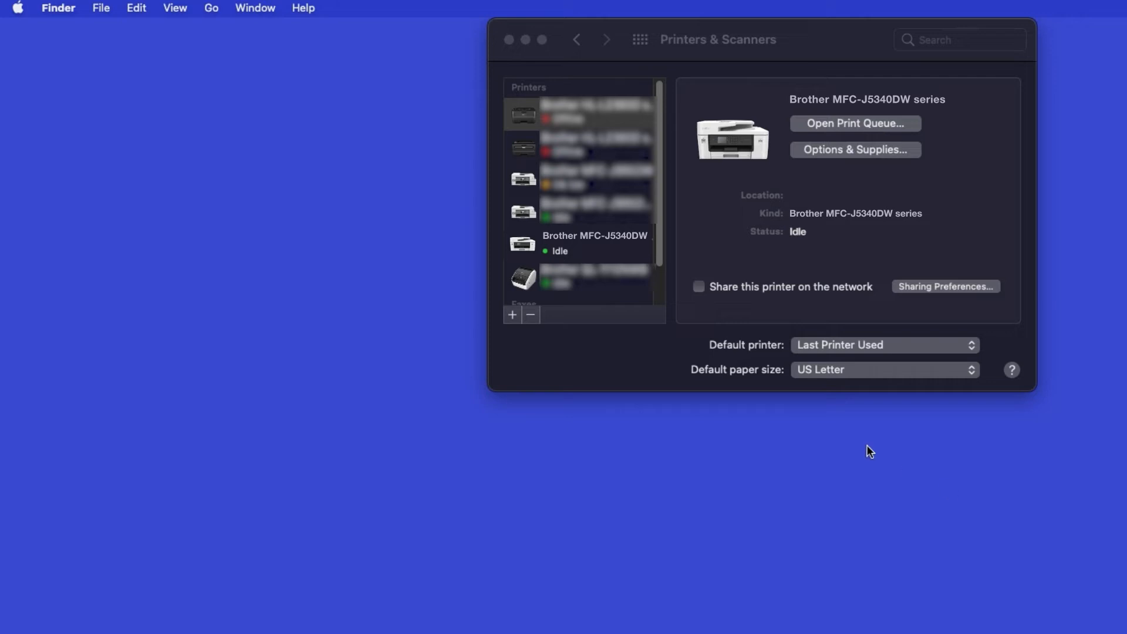
{"action": "mouse_move", "coordinate": [211, 7]}
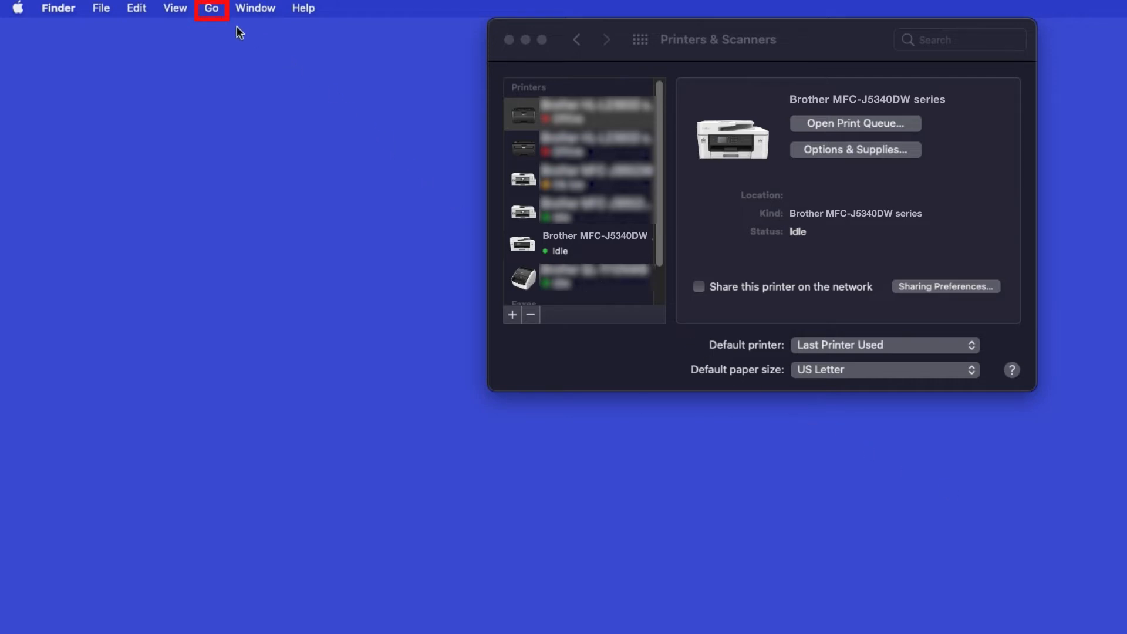
Launch the App Store from Finder's Applications folder
{"action": "left_click", "coordinate": [211, 8]}
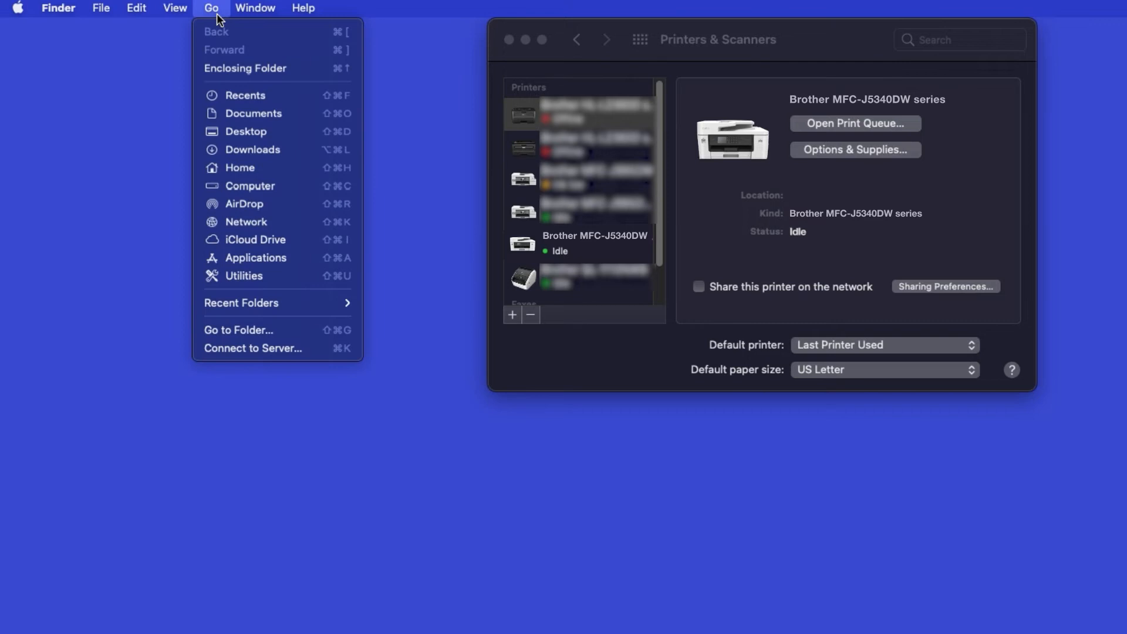
{"action": "mouse_move", "coordinate": [291, 262]}
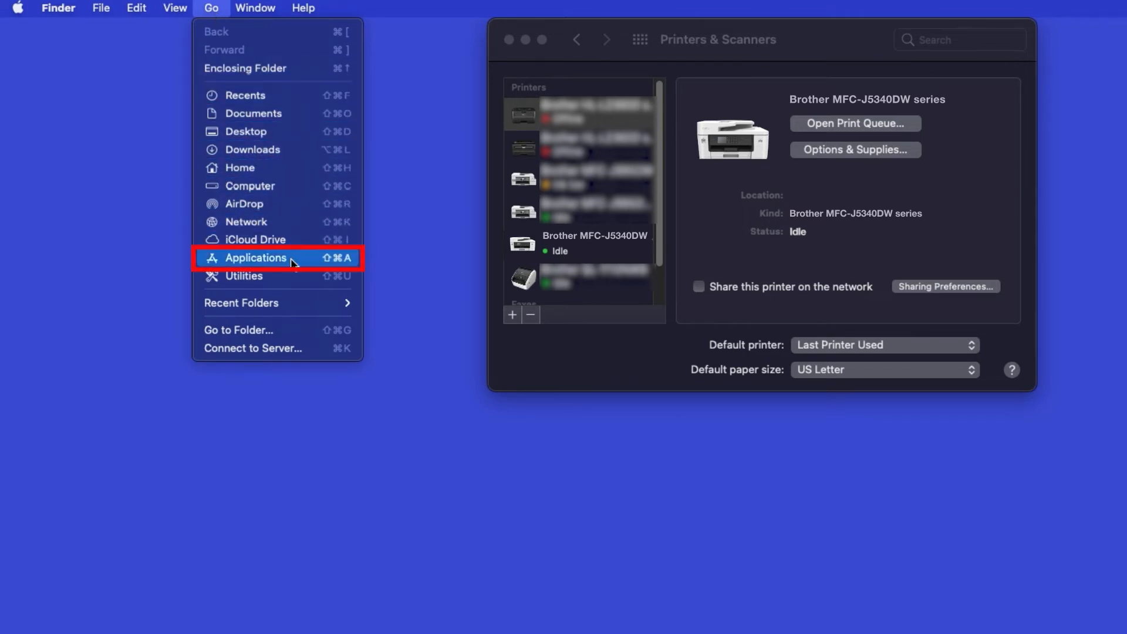
{"action": "left_click", "coordinate": [256, 257]}
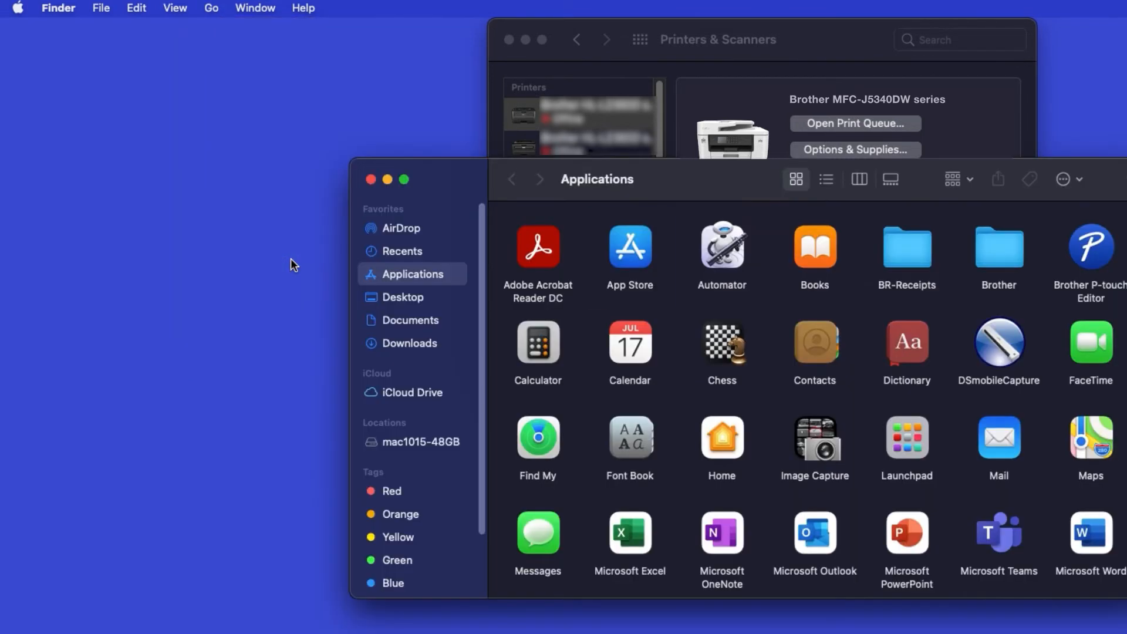
{"action": "left_click", "coordinate": [630, 247]}
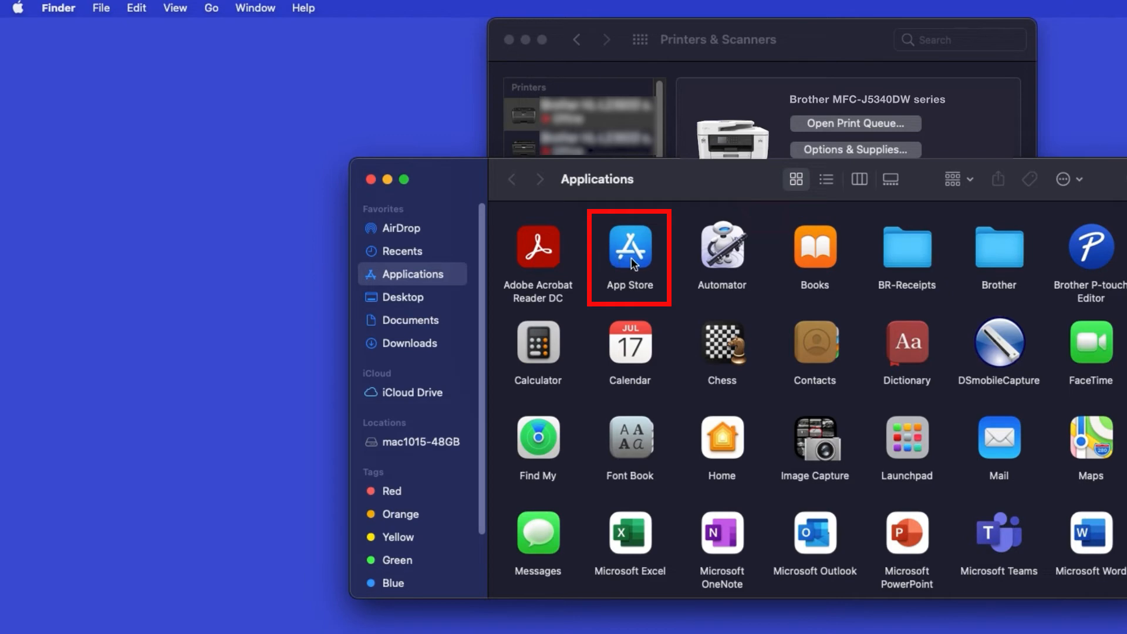
{"action": "double_click", "coordinate": [630, 247]}
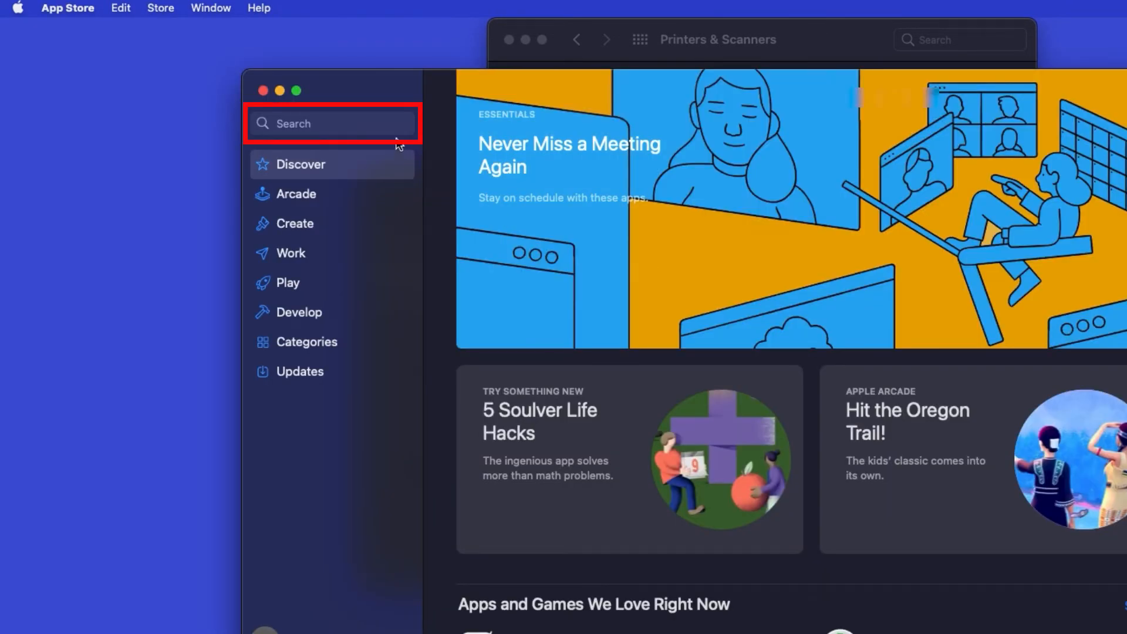
Search the App Store for 'brother iprint&scan', install Brother iPrint&Scan, and open it
{"action": "type", "text": "bro"}
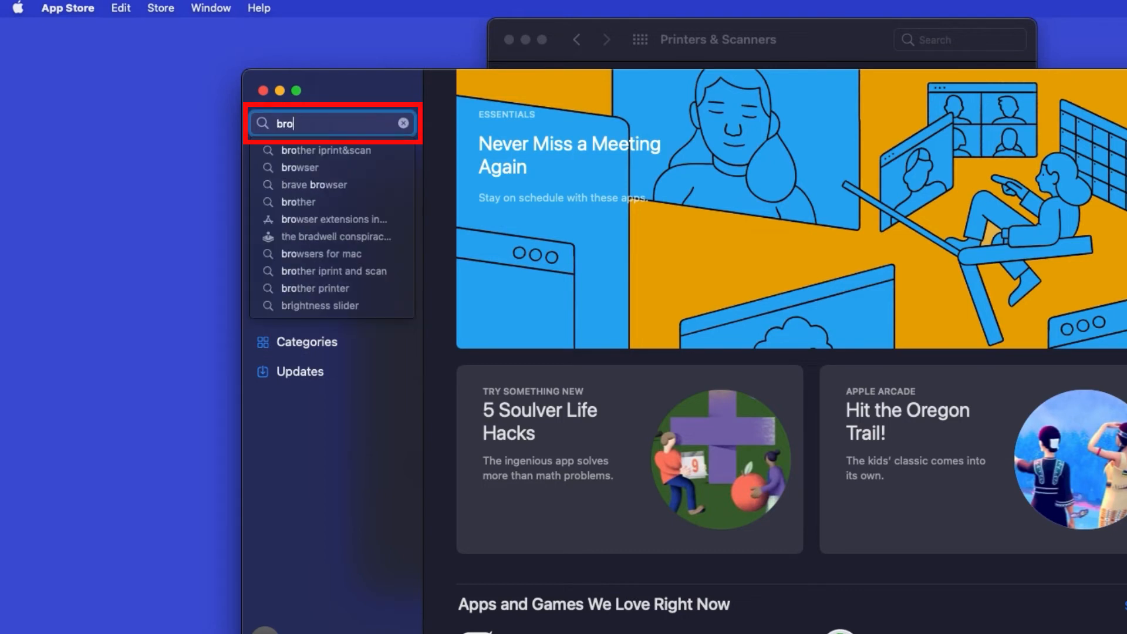
{"action": "left_click", "coordinate": [324, 151]}
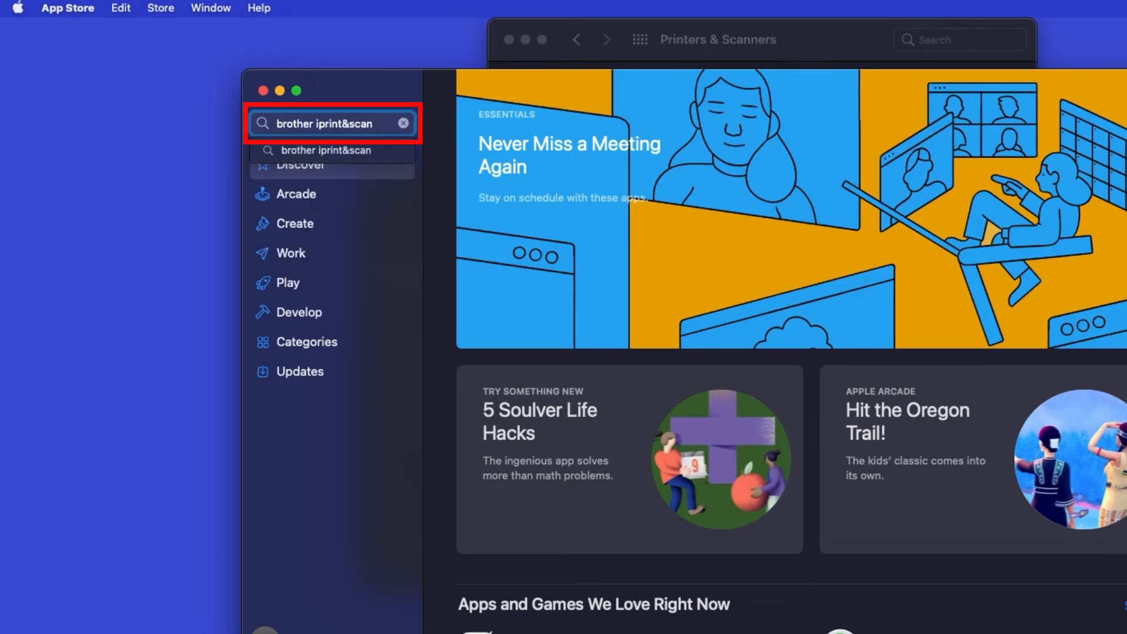
{"action": "key", "text": "Return"}
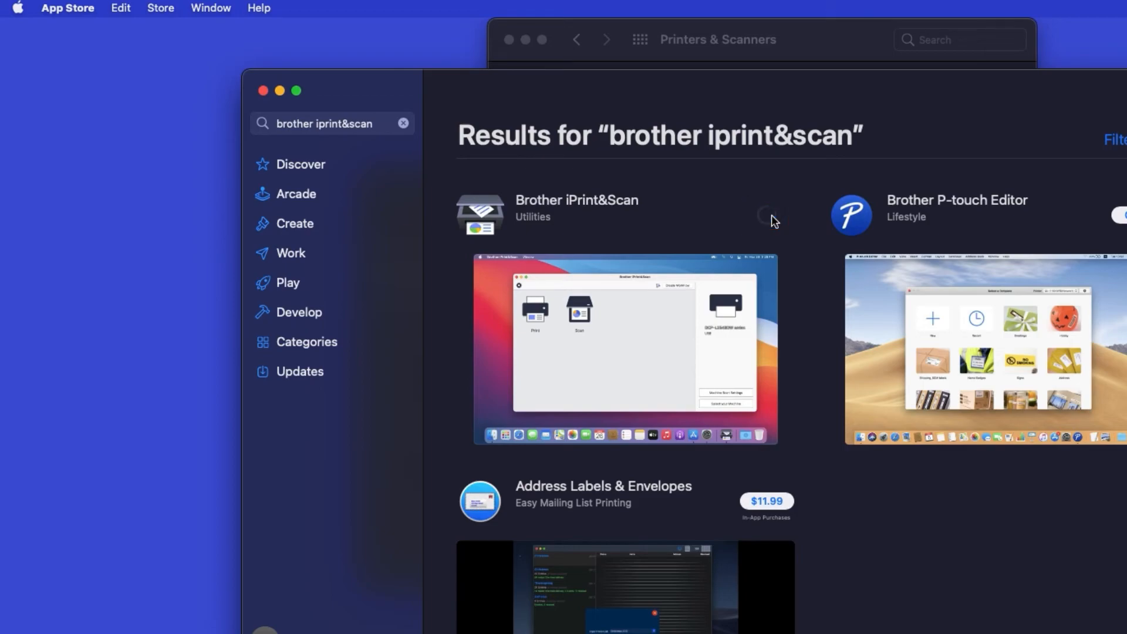
{"action": "left_click", "coordinate": [769, 215]}
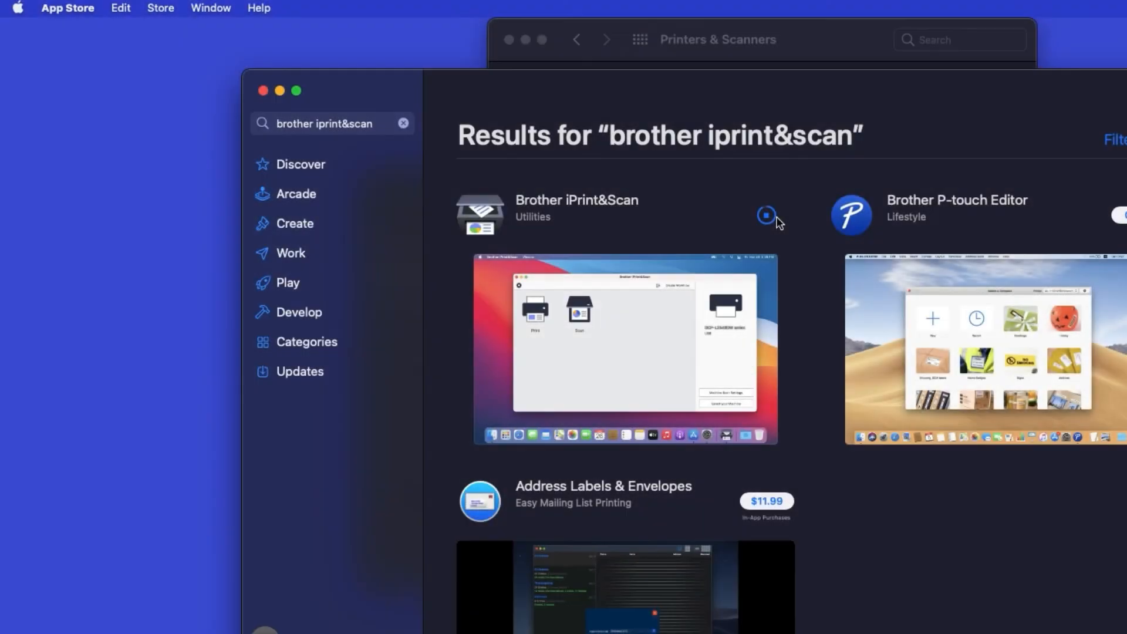
{"action": "left_click", "coordinate": [766, 215]}
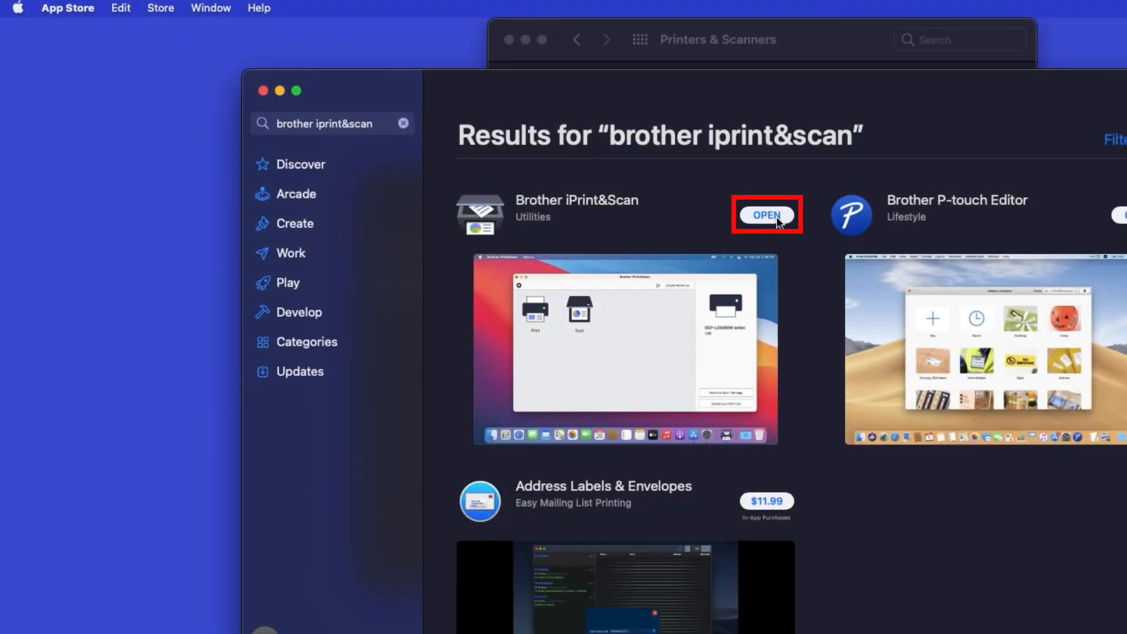
{"action": "left_click", "coordinate": [767, 214]}
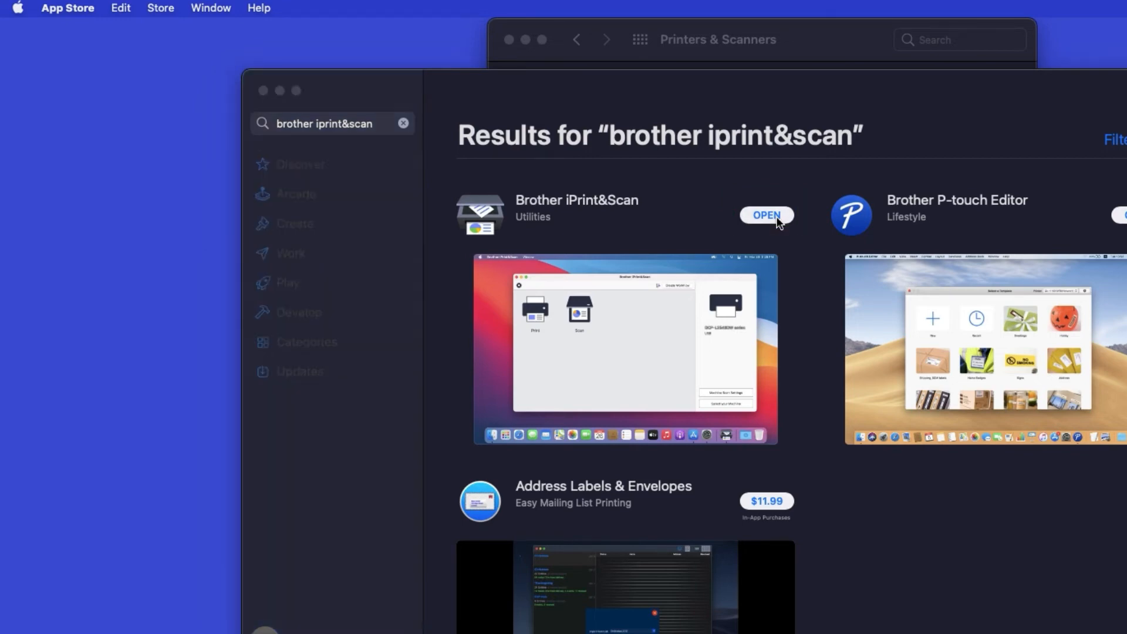
Accept the iPrint&Scan privacy policy and open the Select your Machine list
{"action": "left_click", "coordinate": [766, 215]}
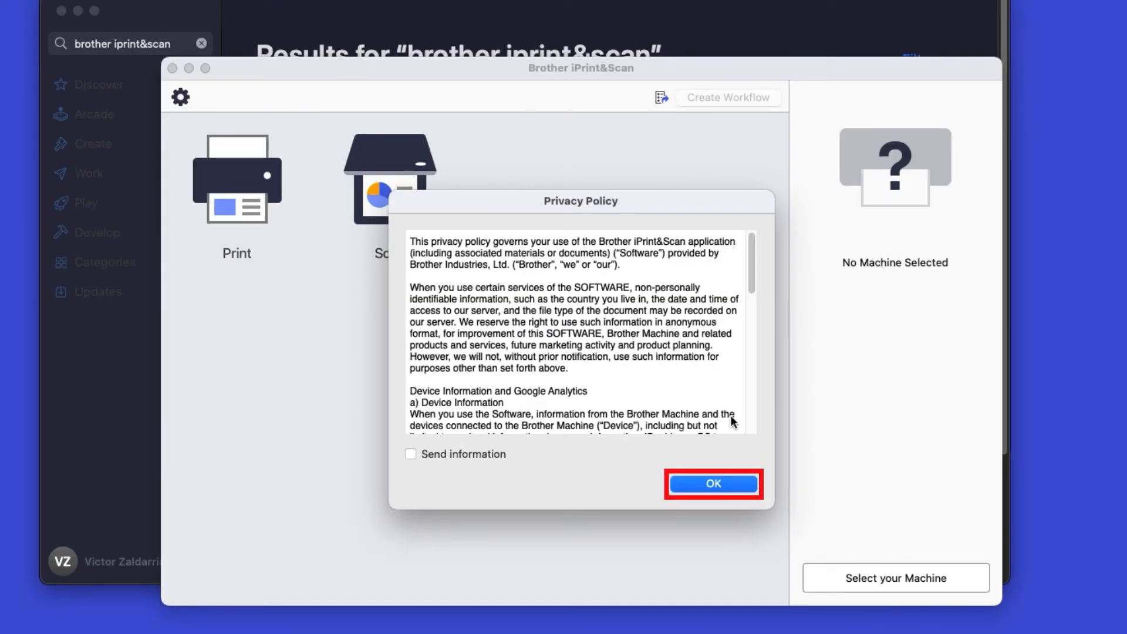
{"action": "left_click", "coordinate": [711, 483]}
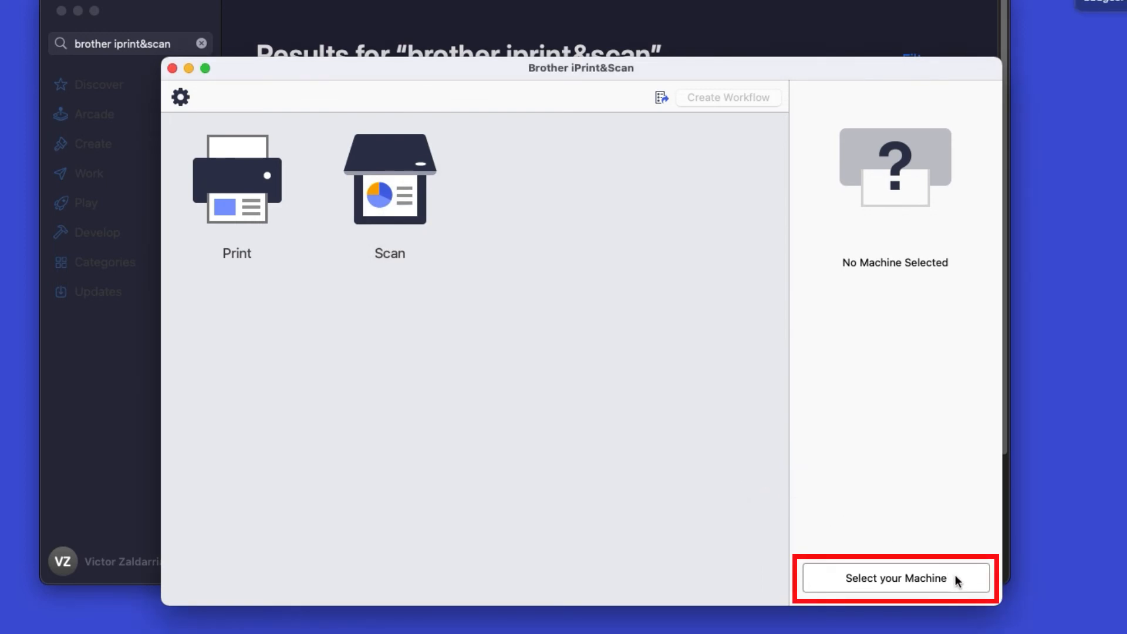
{"action": "left_click", "coordinate": [895, 578]}
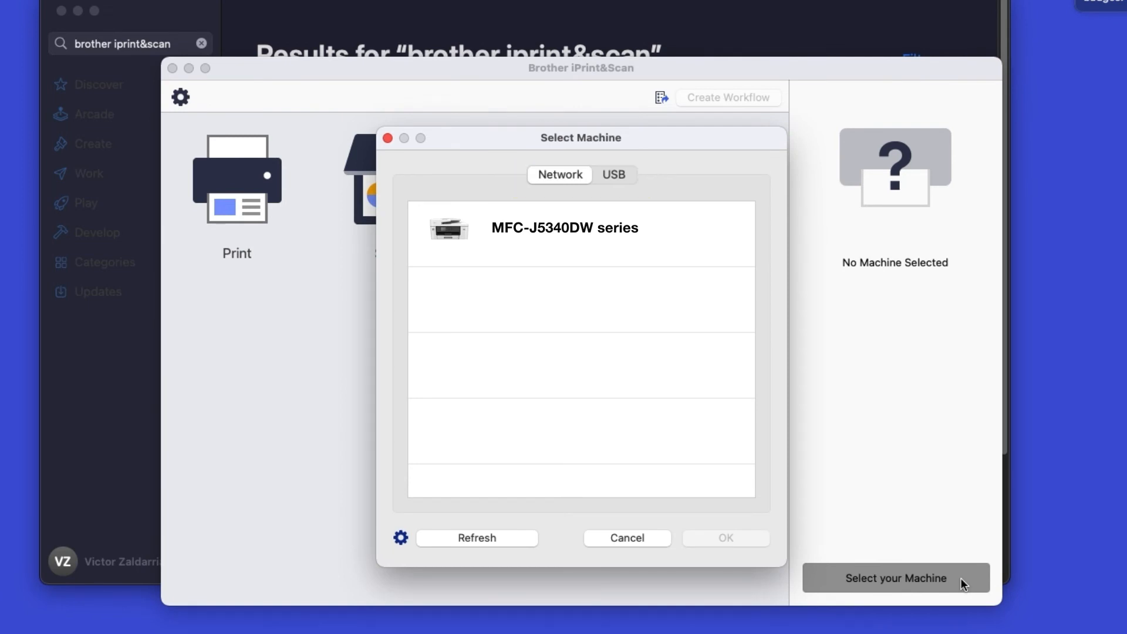
Select the MFC-J5340DW series under Network and confirm both messages
{"action": "left_click", "coordinate": [580, 228]}
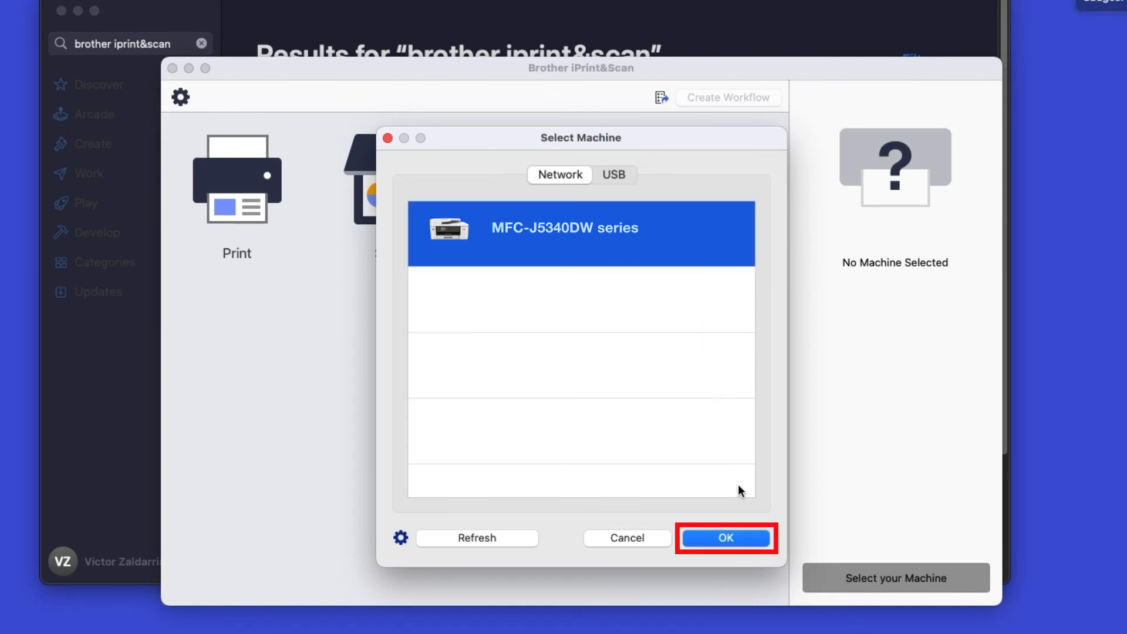
{"action": "left_click", "coordinate": [726, 538]}
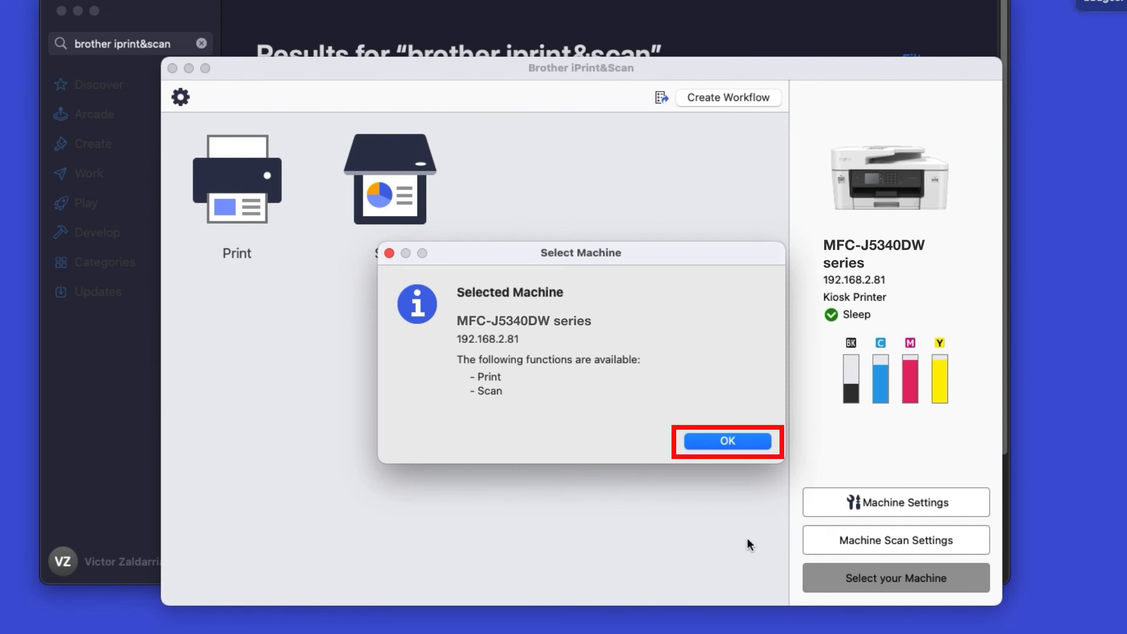
{"action": "left_click", "coordinate": [727, 442]}
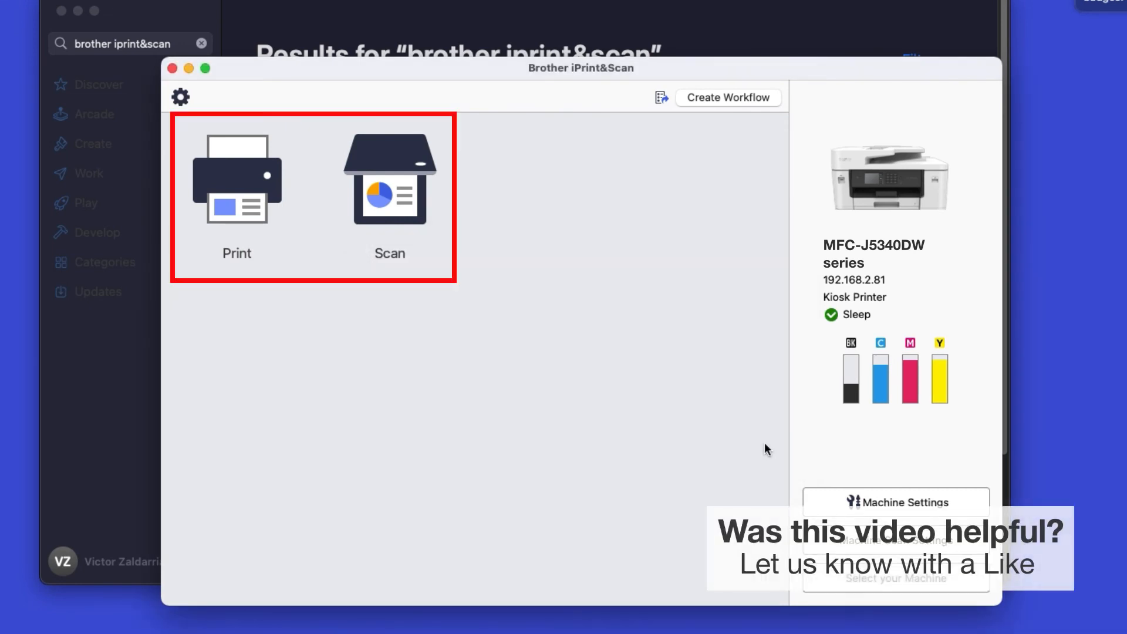